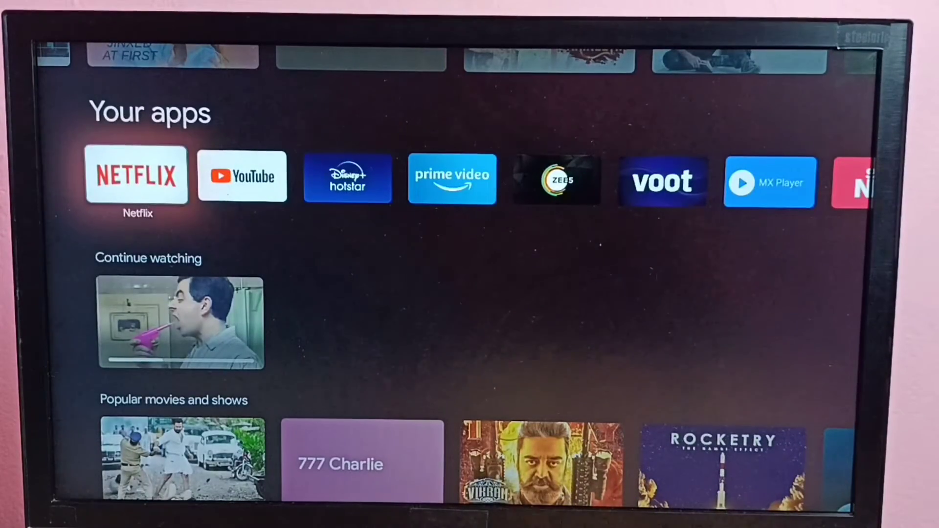
# Switch from the home screen to the Library page with the Suits watchlist.
pyautogui.hscroll(3)
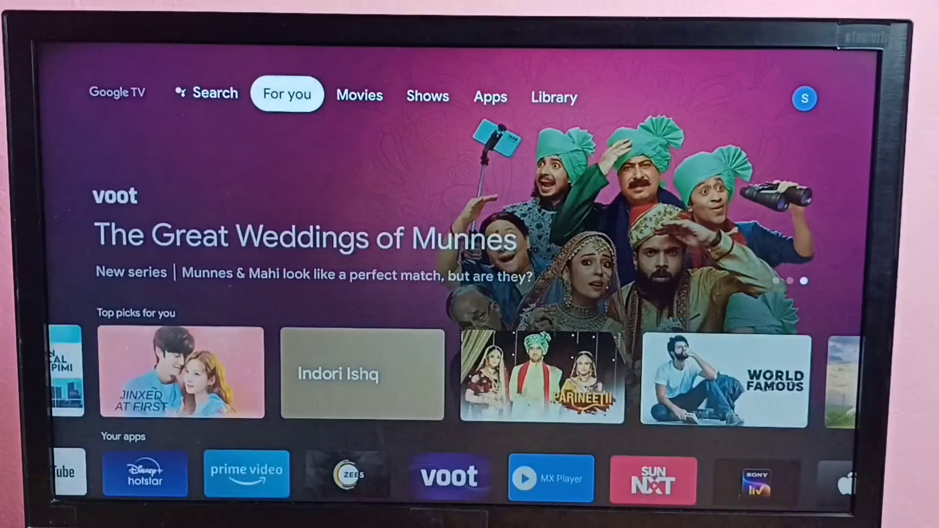
pyautogui.click(553, 97)
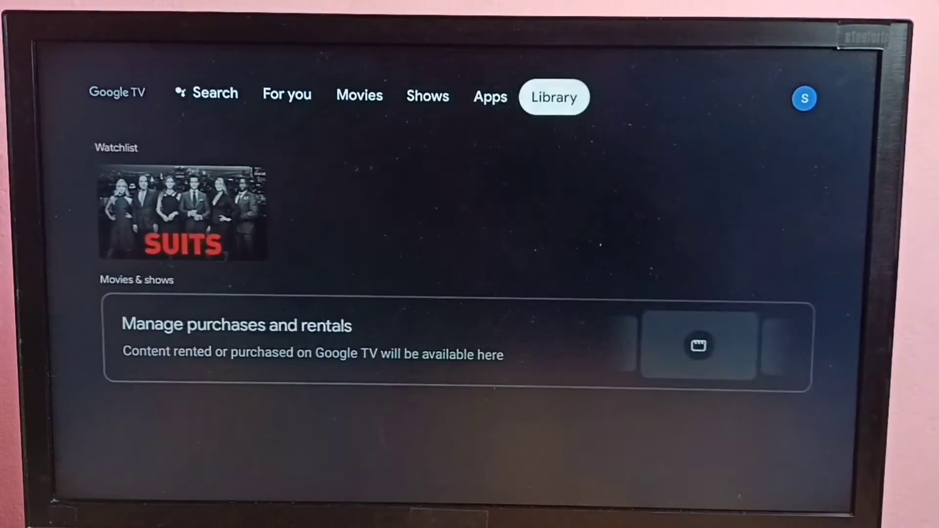
# Go from the profile panel into the TV Settings toward Hotstar's app info.
pyautogui.click(804, 98)
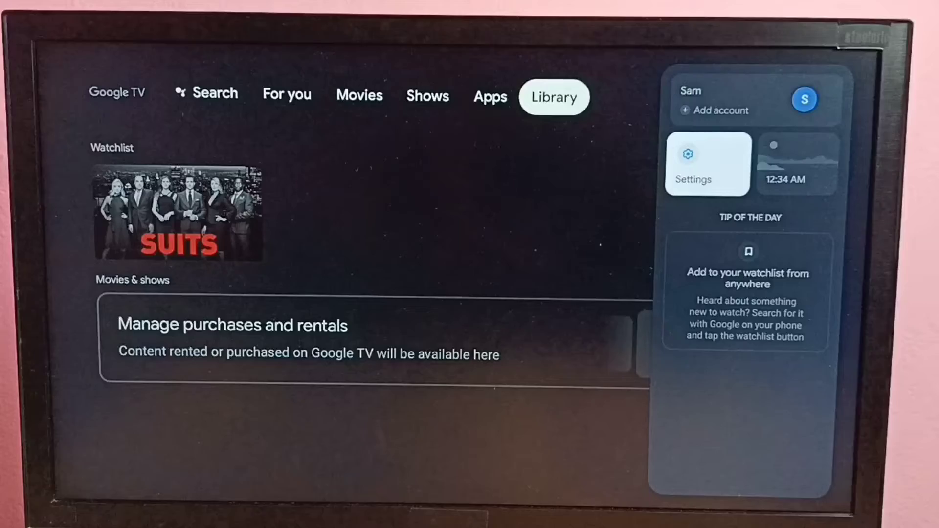
pyautogui.click(706, 165)
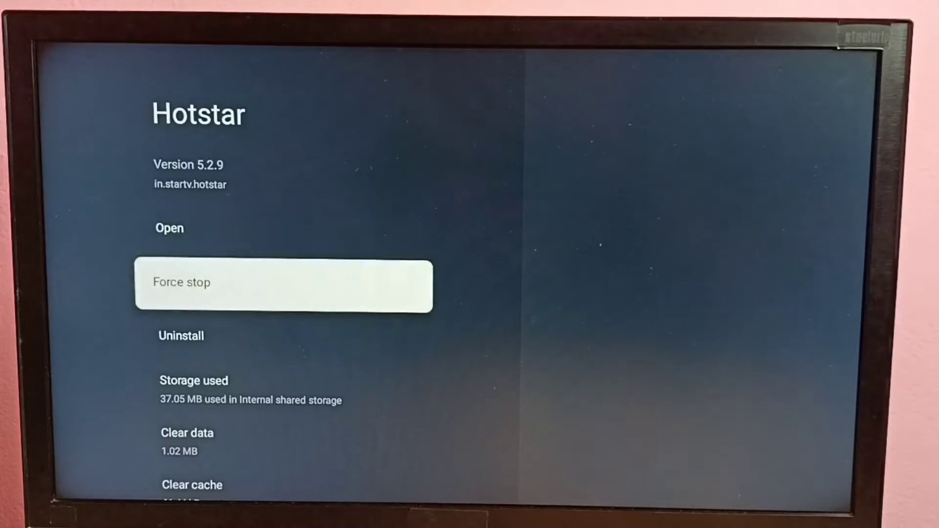
# Choose Clear data on Hotstar's app page to bring up the deletion warning.
pyautogui.scroll(-3)
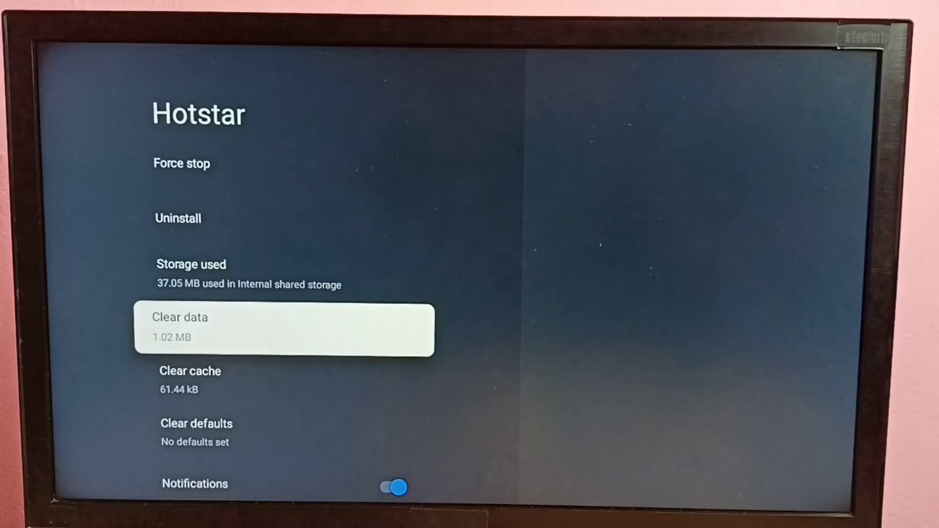
pyautogui.click(285, 330)
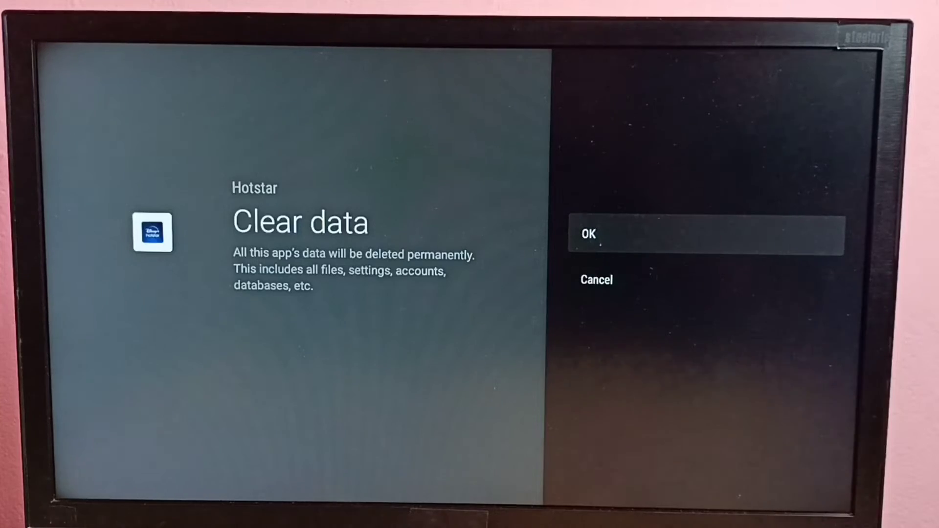
# Confirm clearing Hotstar's data to 16.38 kB, then start Clear defaults.
pyautogui.click(589, 234)
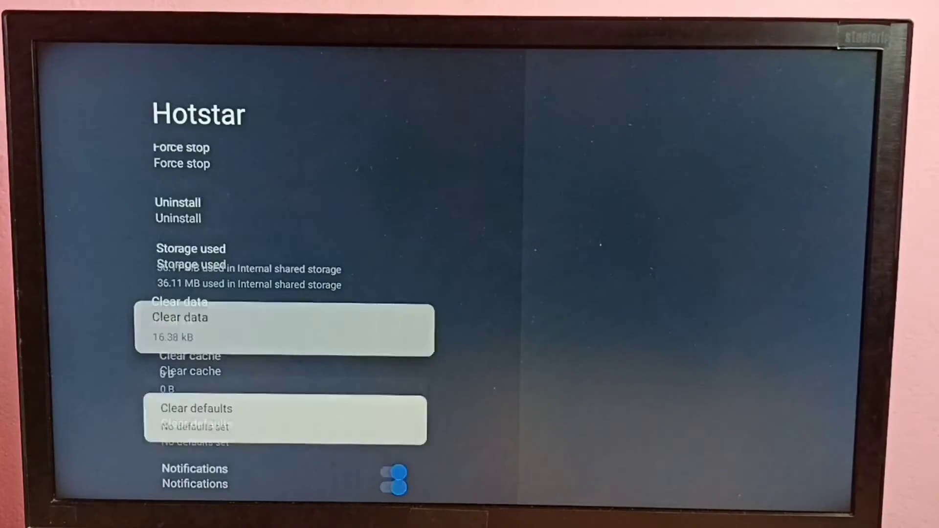
pyautogui.click(195, 409)
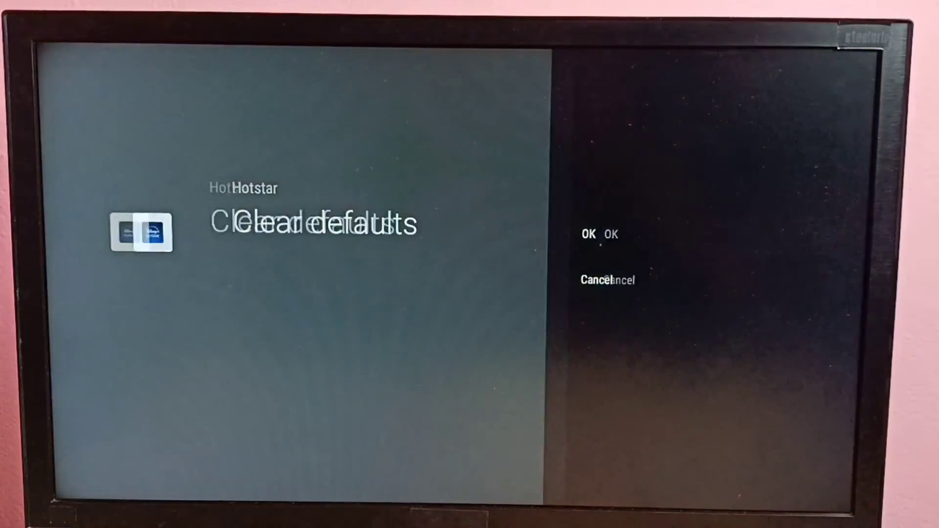